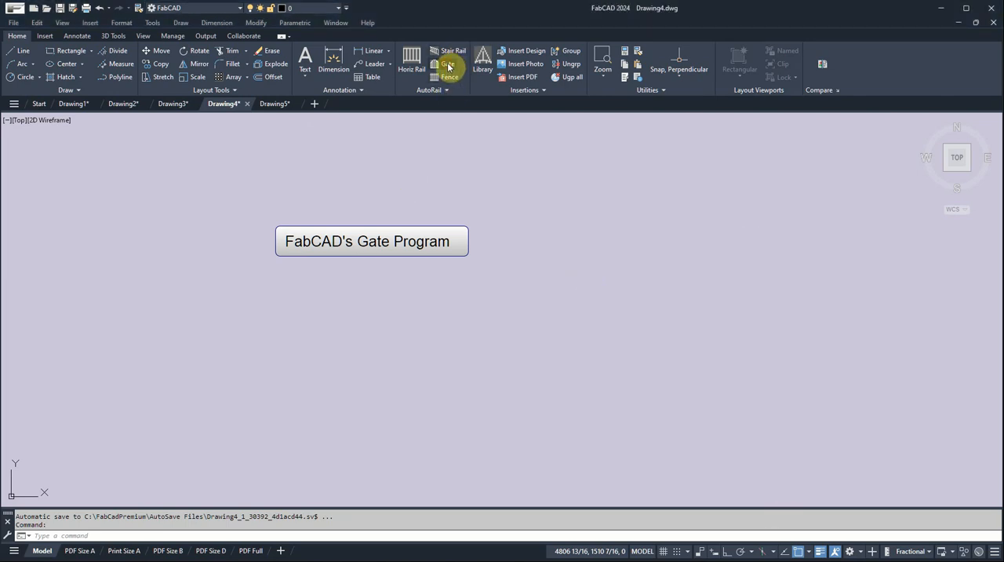
- Load the 16' Standard Gate template, with gate shape 5, into the gate generator
click(447, 63)
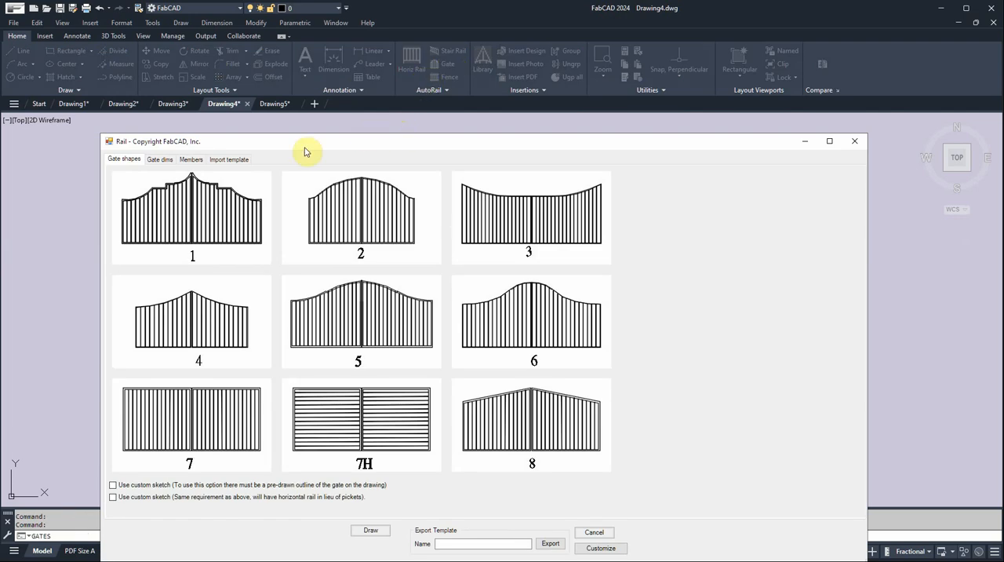
click(228, 159)
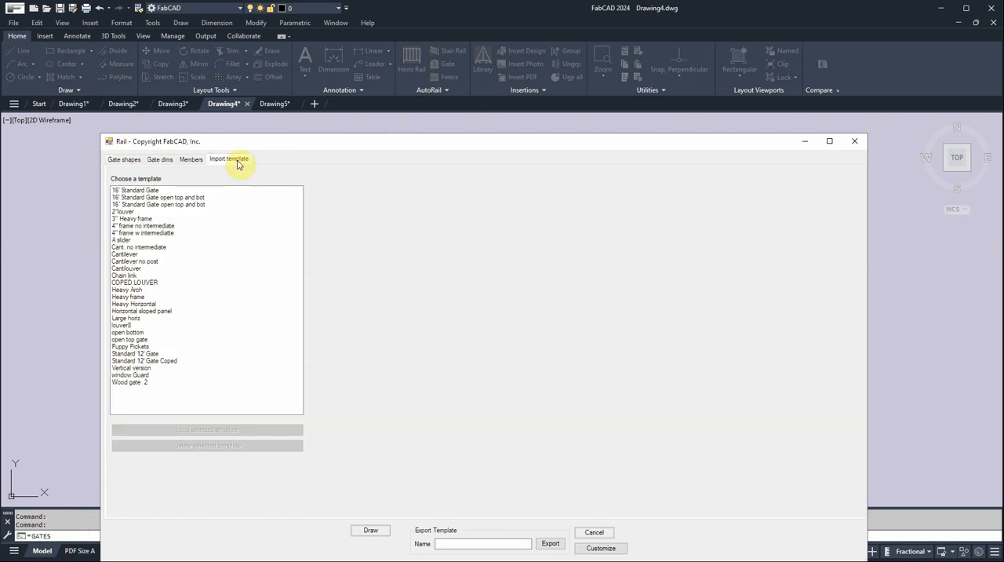
click(135, 189)
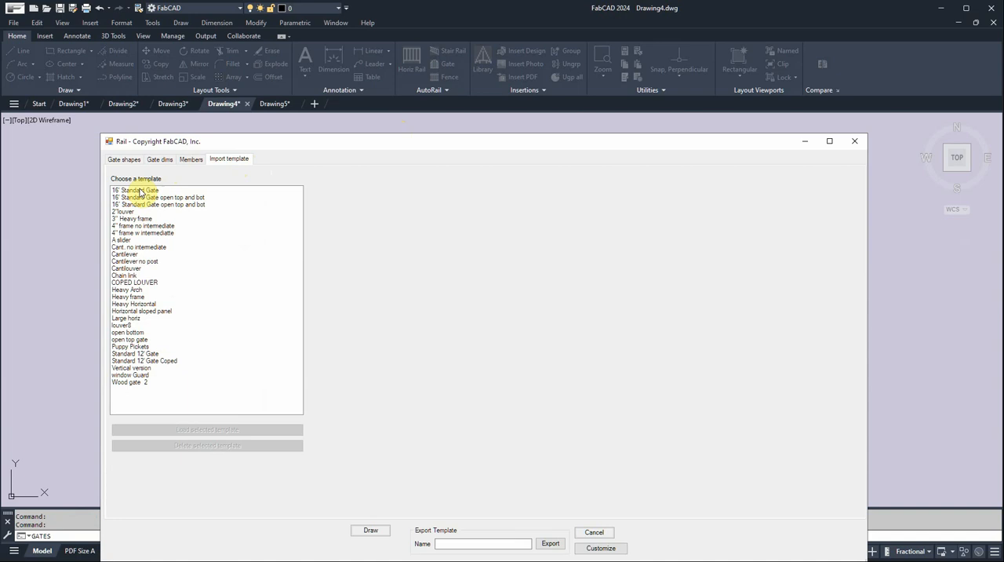
click(135, 190)
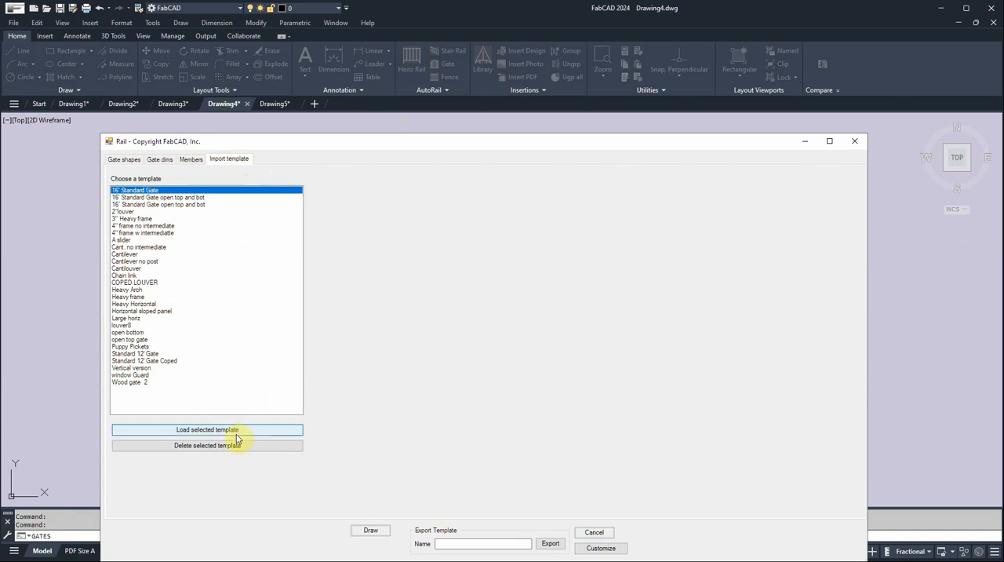
click(206, 429)
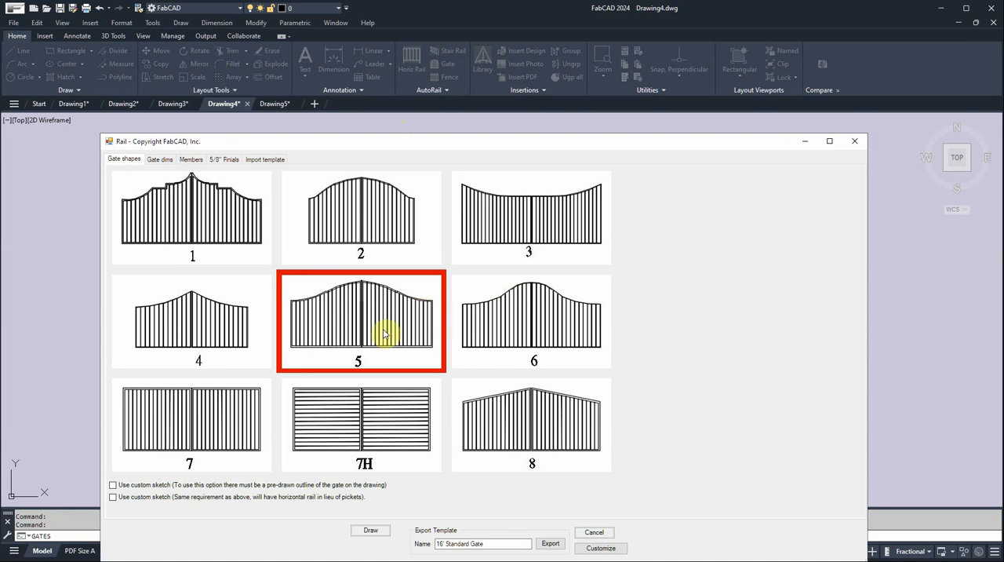
mouse_move(345, 351)
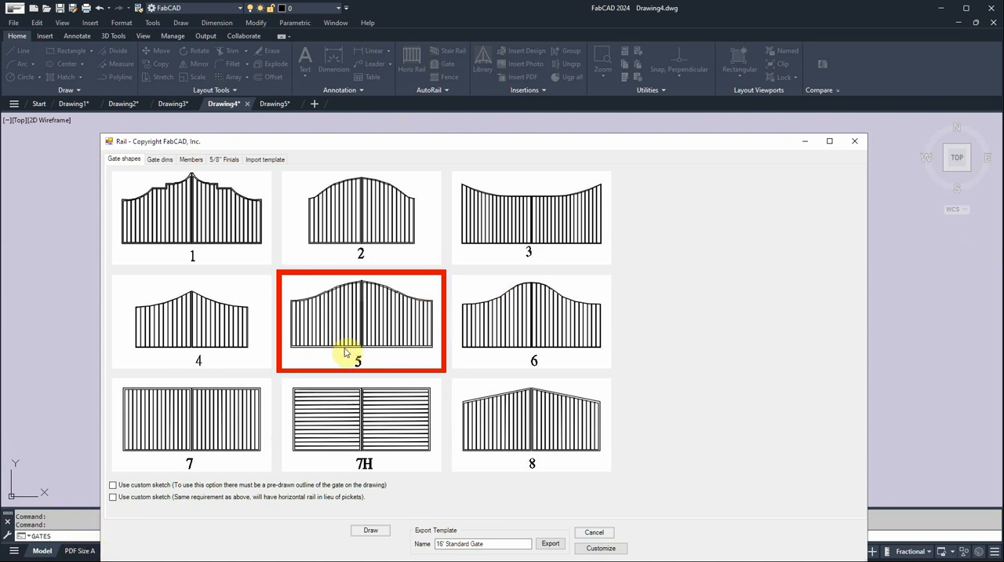
mouse_move(453, 298)
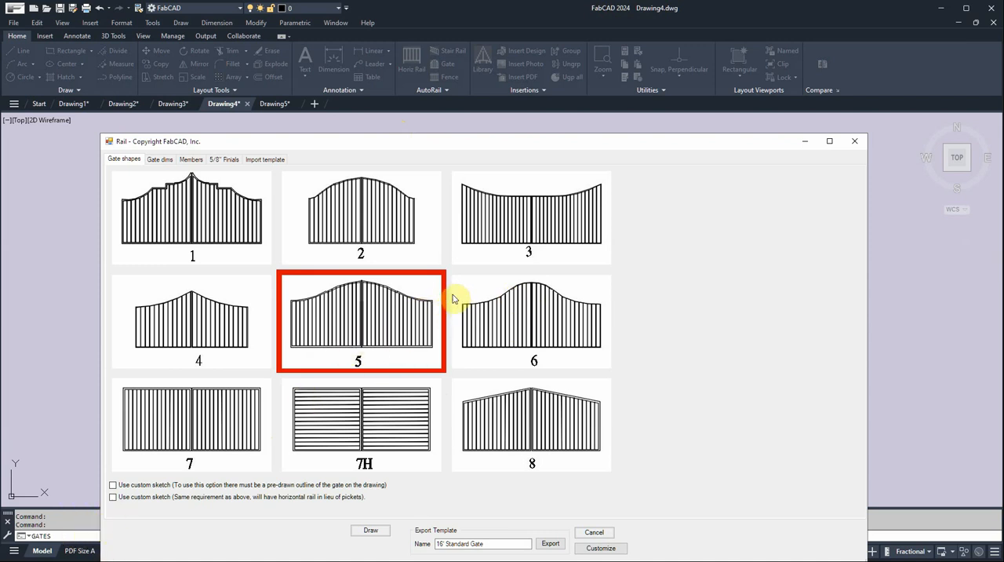
- Review the template's gate dimensions: A at 2, C at 5, finials enabled
click(160, 159)
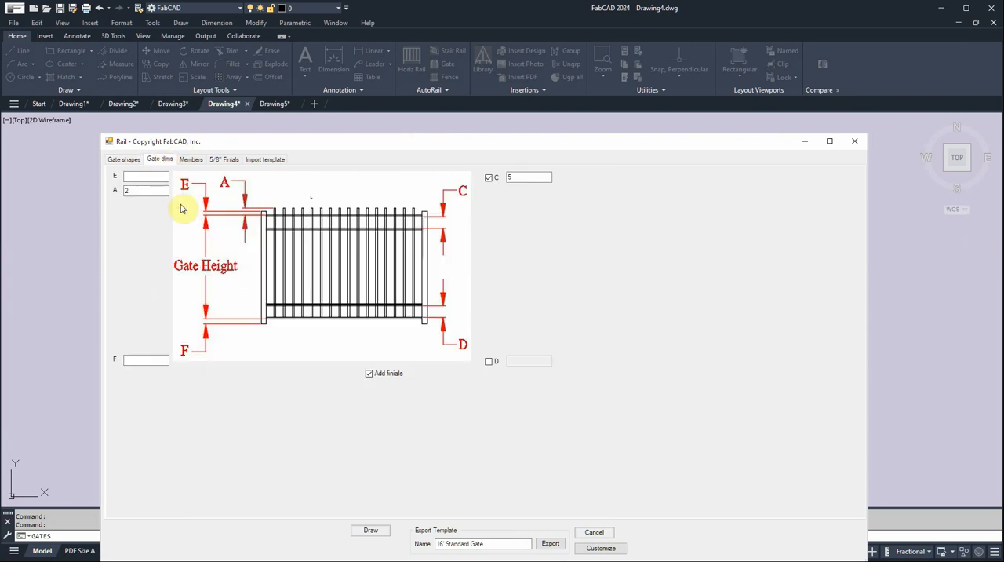
mouse_move(276, 218)
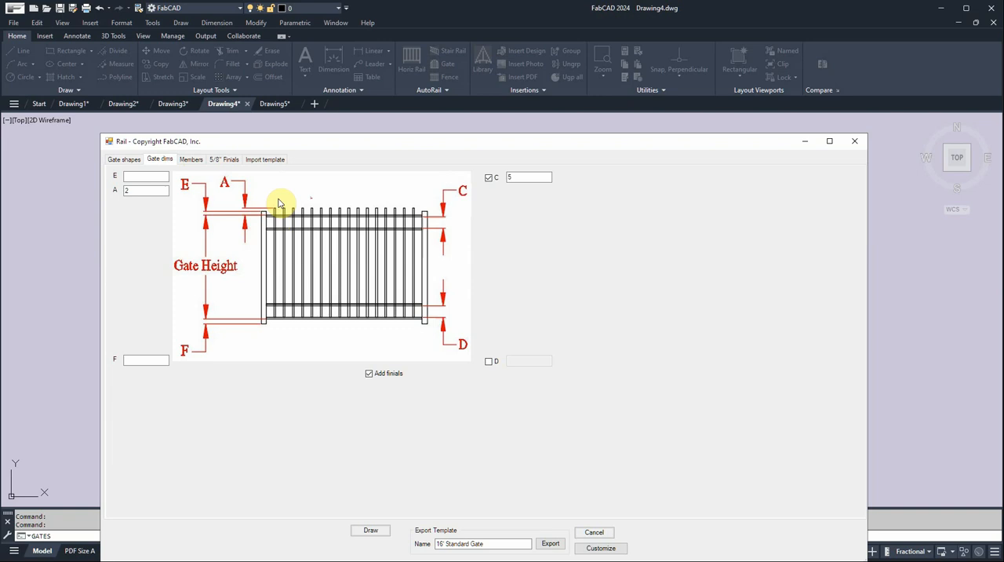
mouse_move(264, 227)
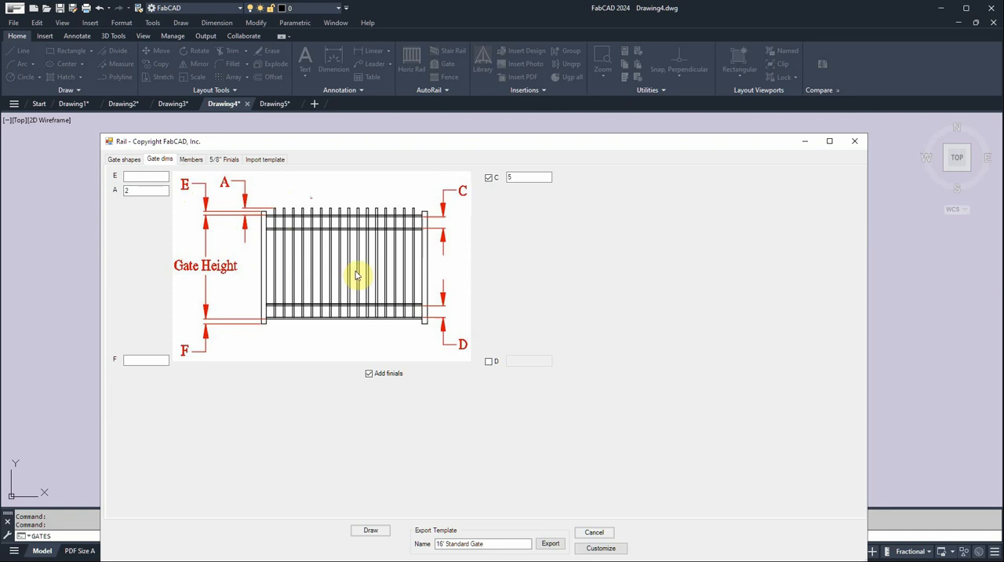
mouse_move(422, 226)
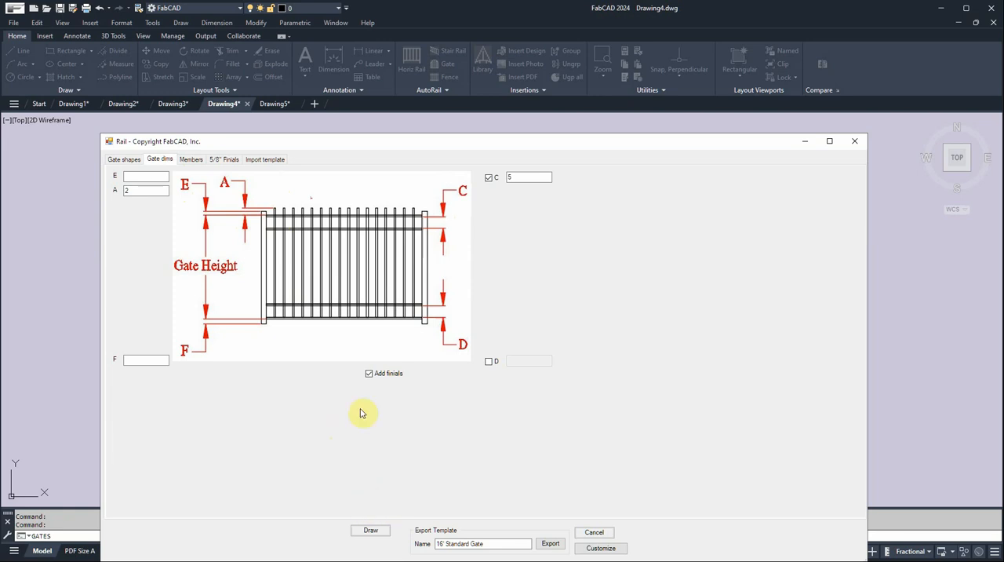
click(370, 530)
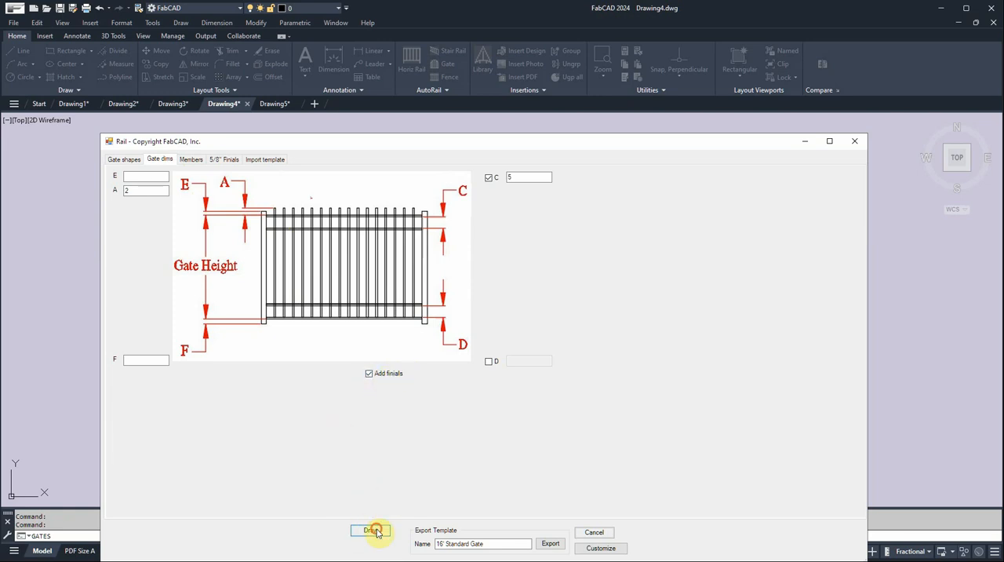
- Draw the arched 16' gate with finials, dimensions, 'GATE 1' label and materials table
click(370, 530)
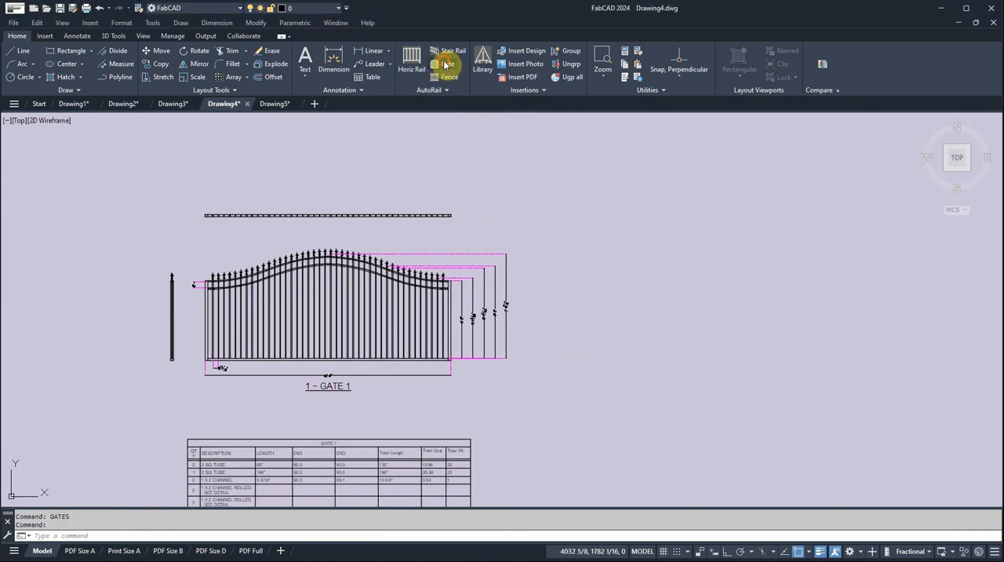
- Load the Puppy Pickets template for a second gate and view its member settings
click(446, 63)
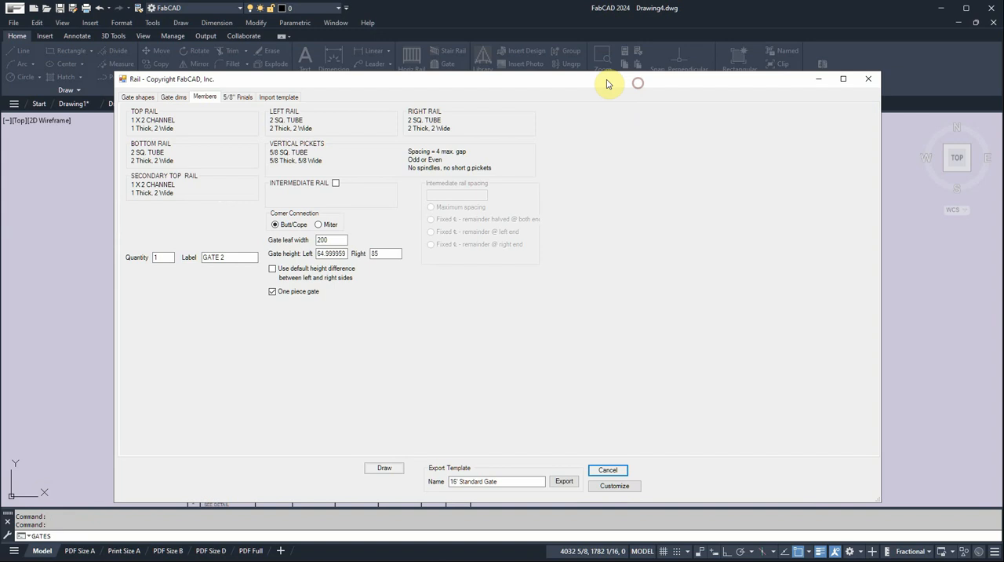
click(277, 96)
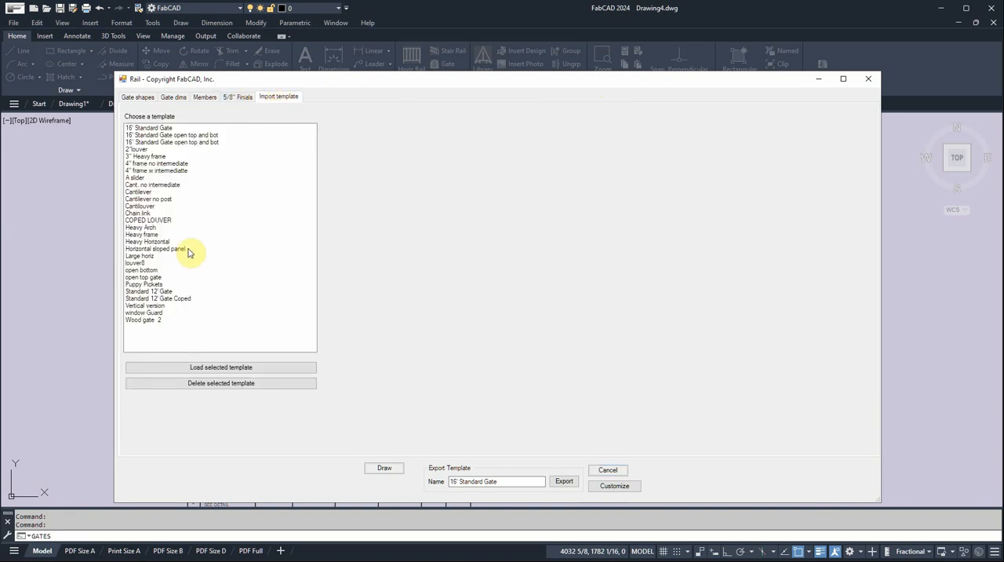
click(143, 283)
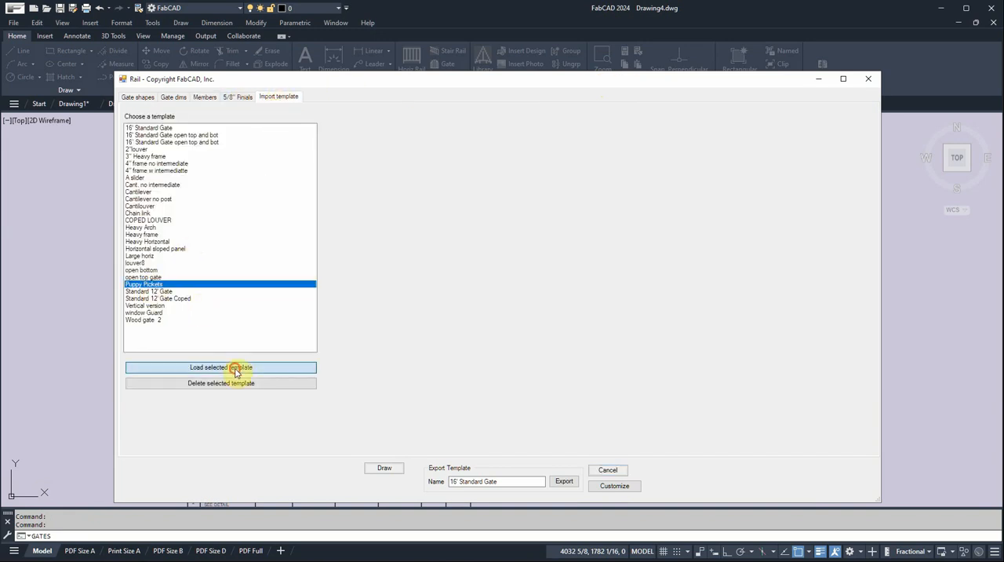
click(221, 368)
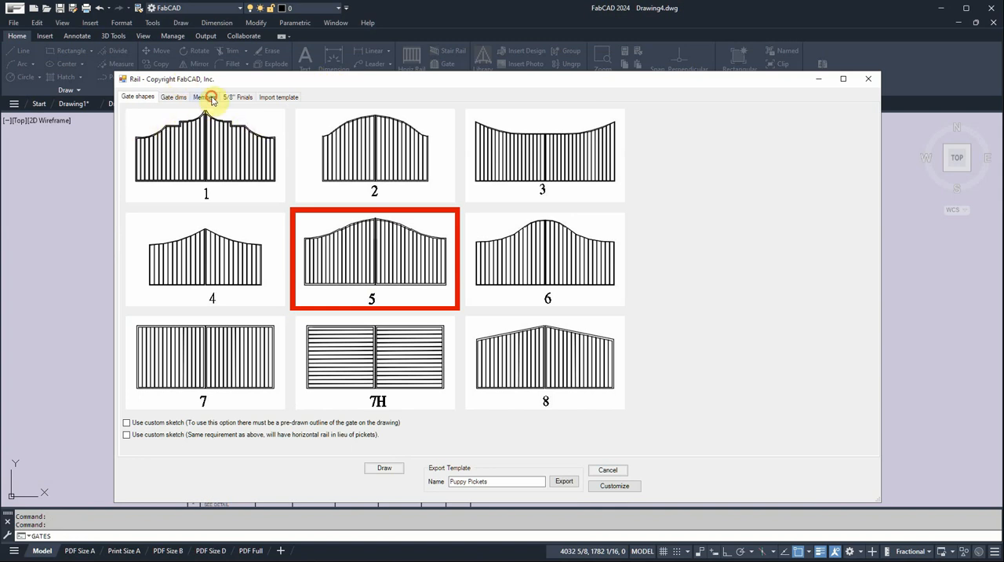
click(204, 97)
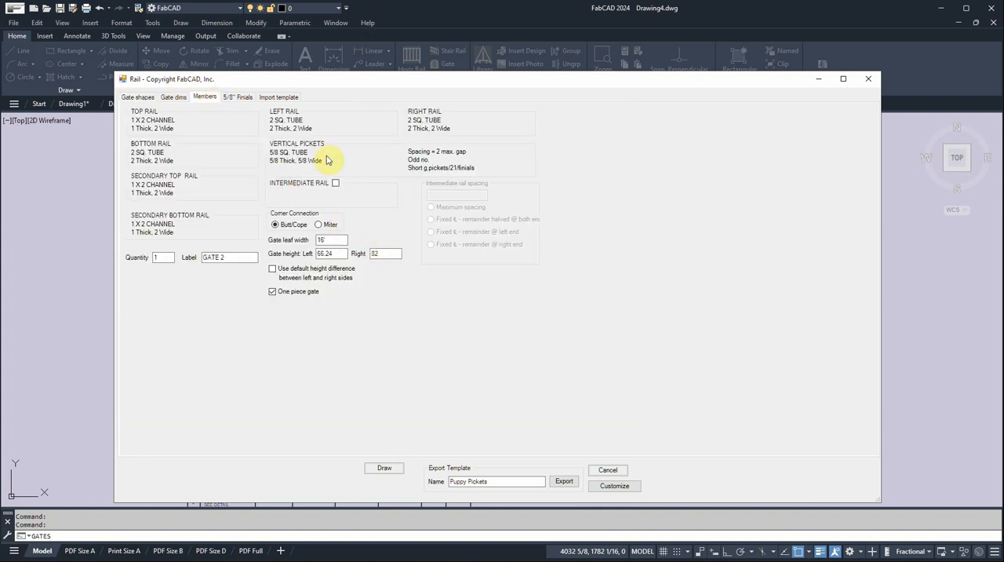
- Set vertical pickets to odd-count 5/8" square tube with 21" alternating short pickets and finials
click(297, 156)
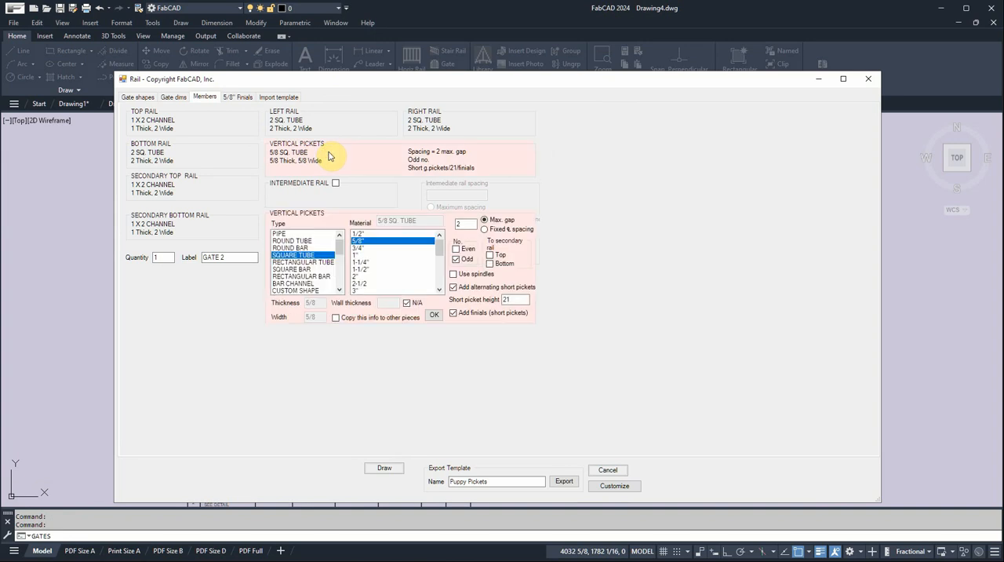
mouse_move(367, 167)
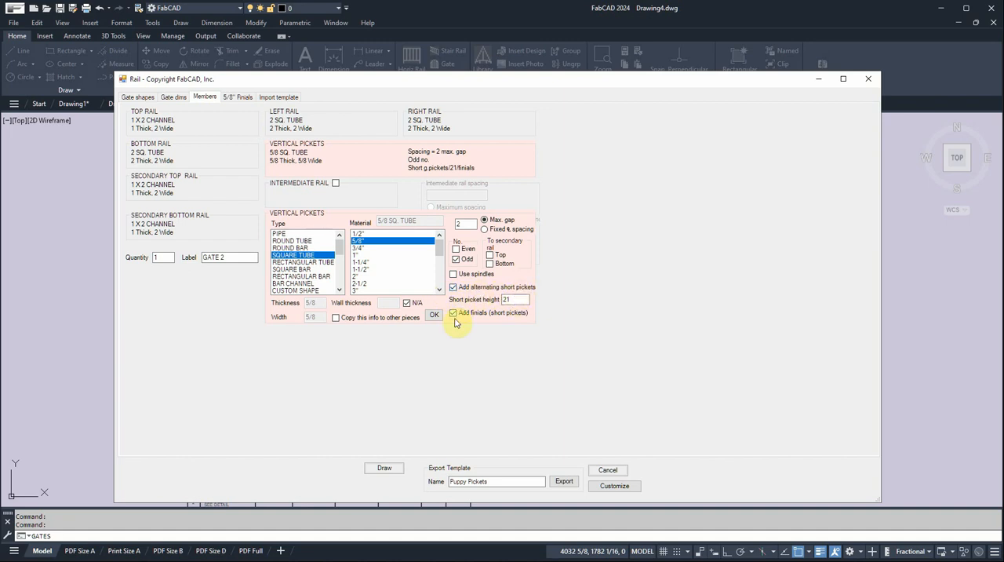
click(453, 312)
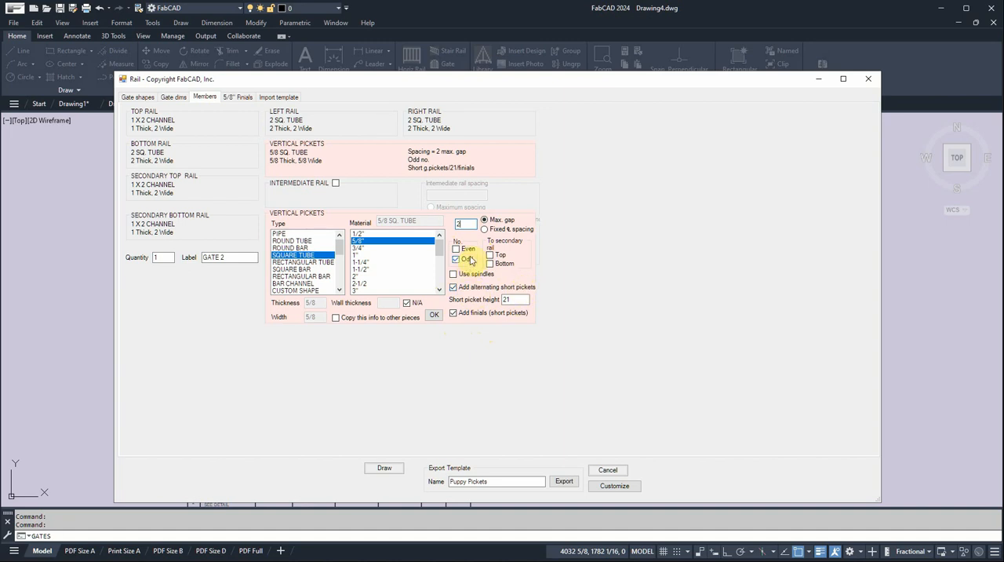
click(458, 259)
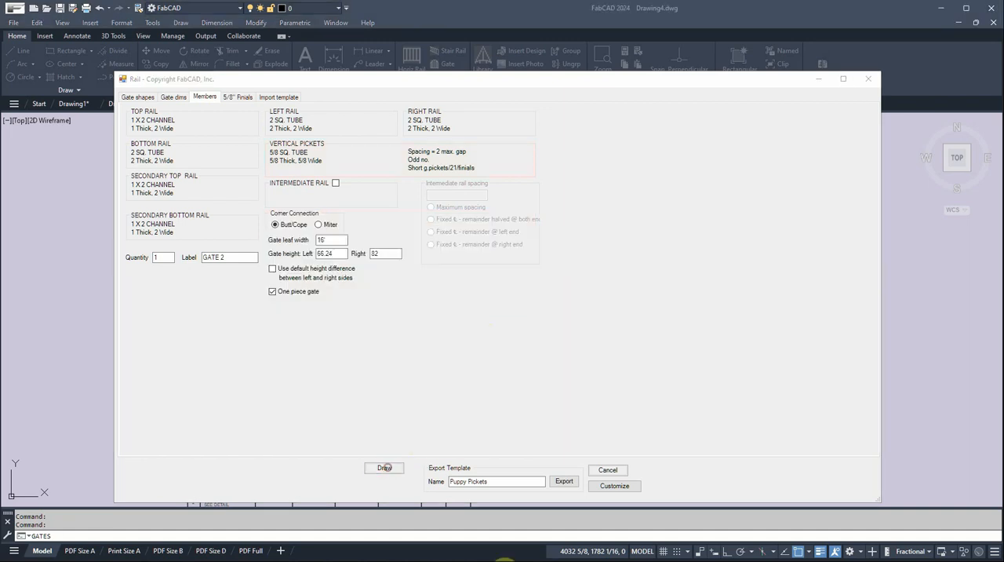
- Draw GATE 2 beside GATE 1 with its materials table, then show the tool palettes
click(384, 467)
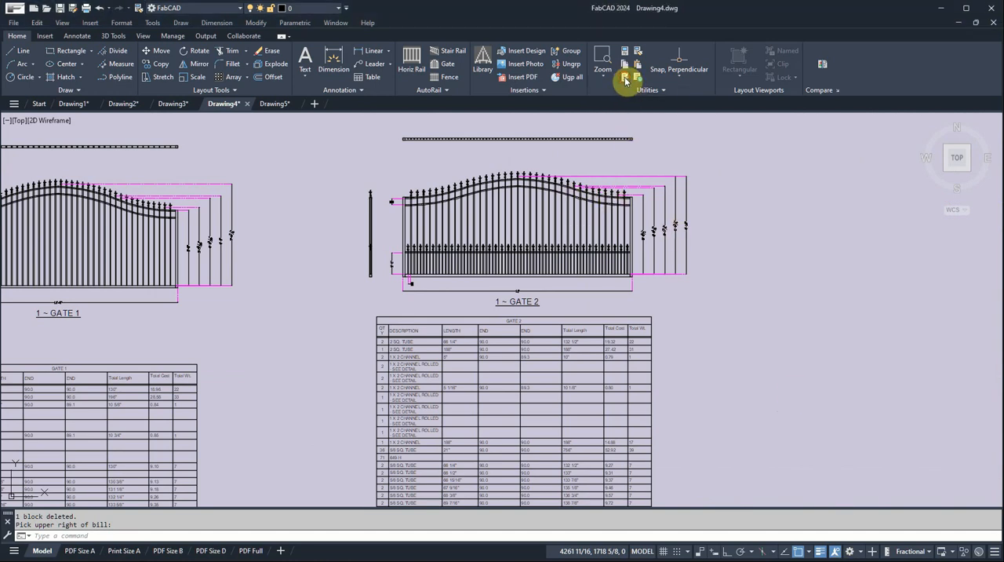
click(625, 77)
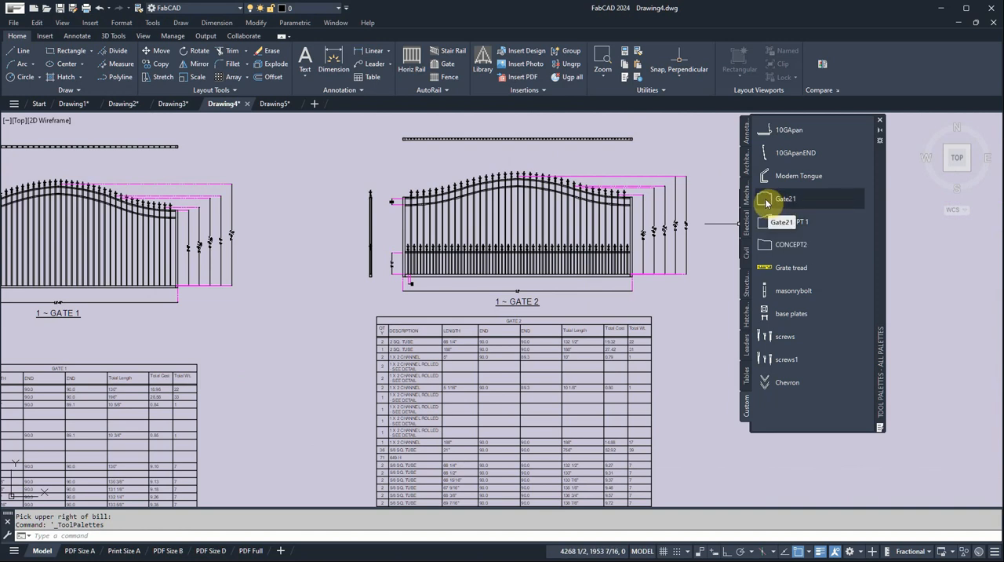
- Insert the Gate21 outline from the Tool Palettes into the drawing
click(785, 198)
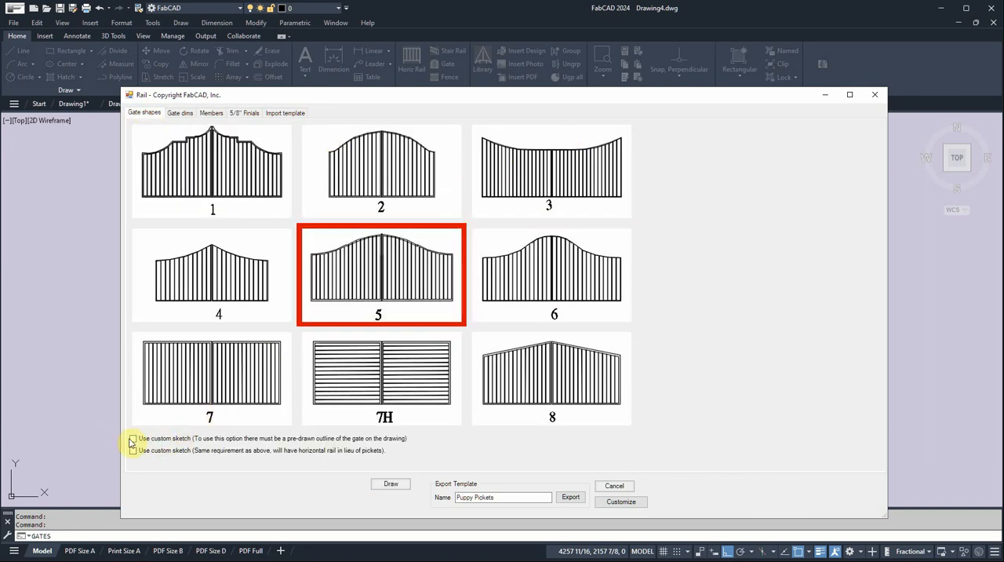
- Generate GATE 3 from the window-selected arched outline and place its materials table
click(134, 437)
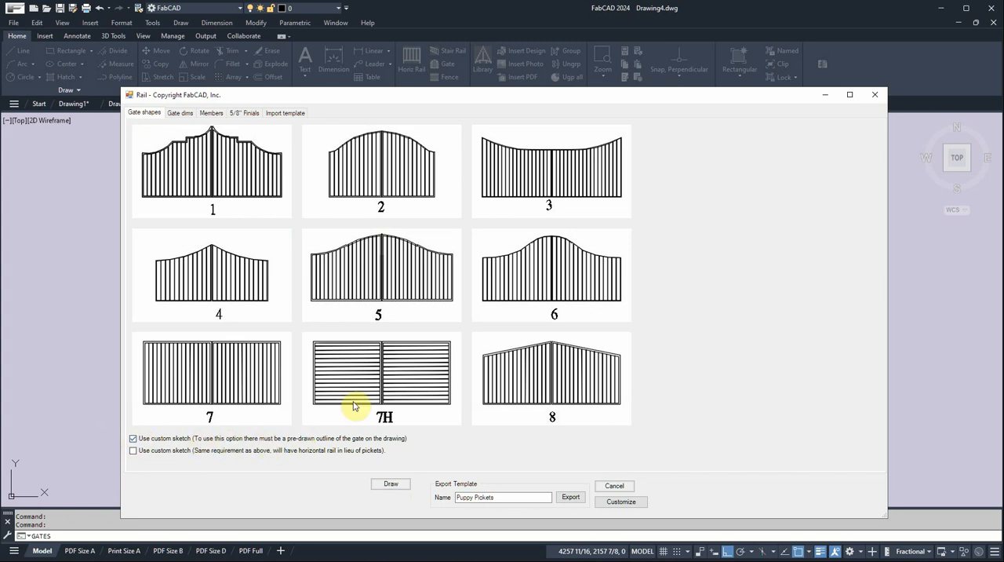
click(389, 483)
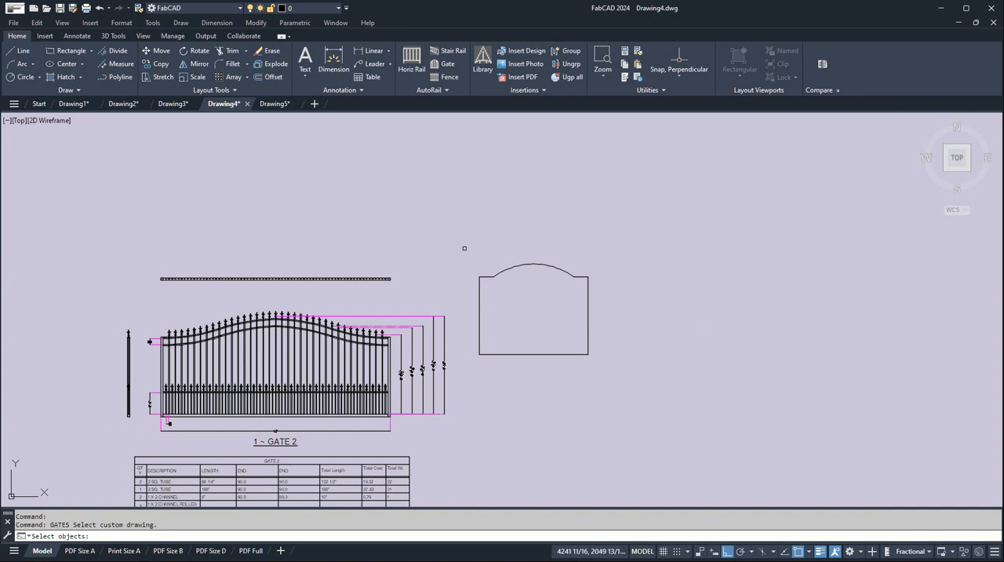
drag(464, 248, 698, 404)
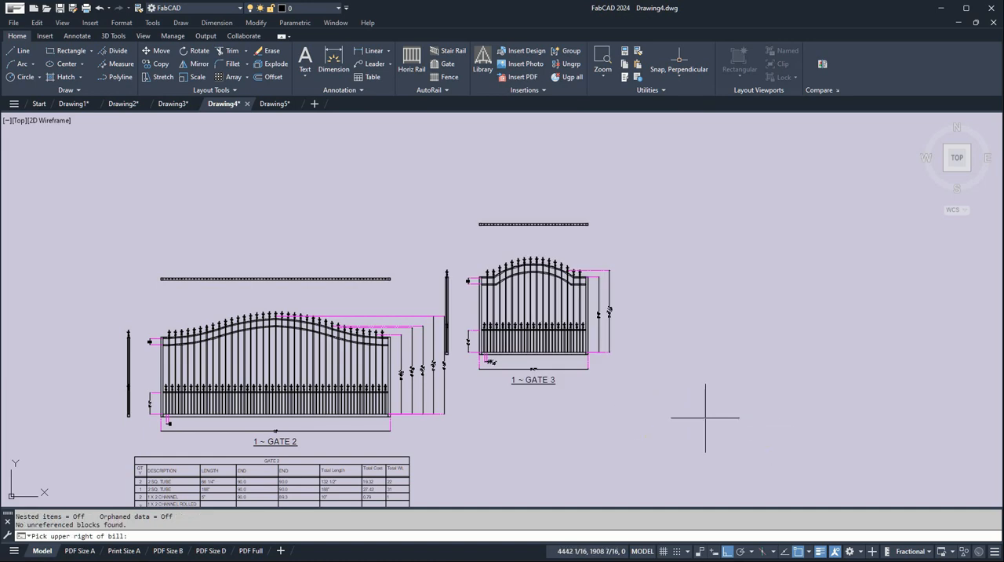
click(834, 423)
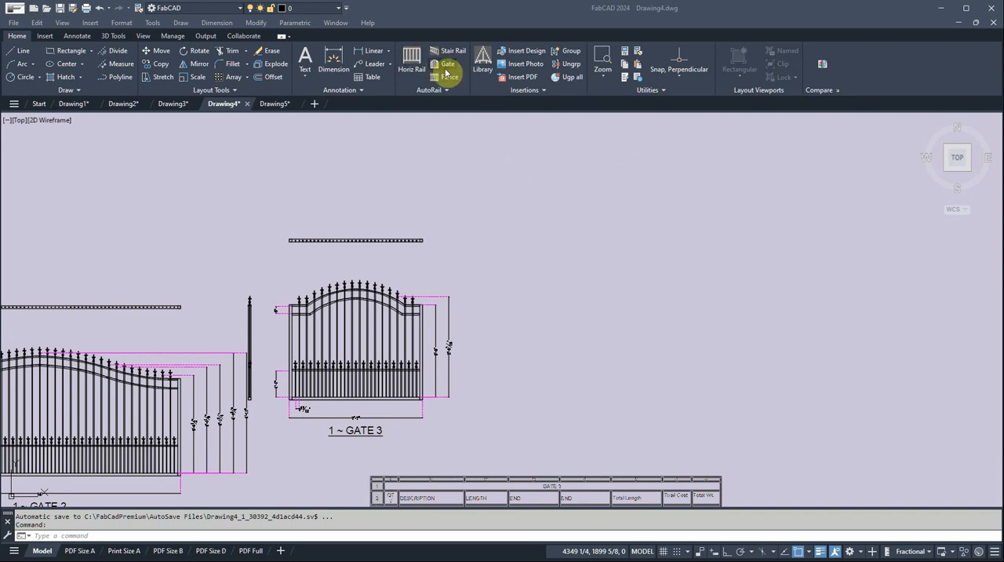
- Load the 2"louver template with horizontal-slat shape 7H and draw the louver gate
click(447, 65)
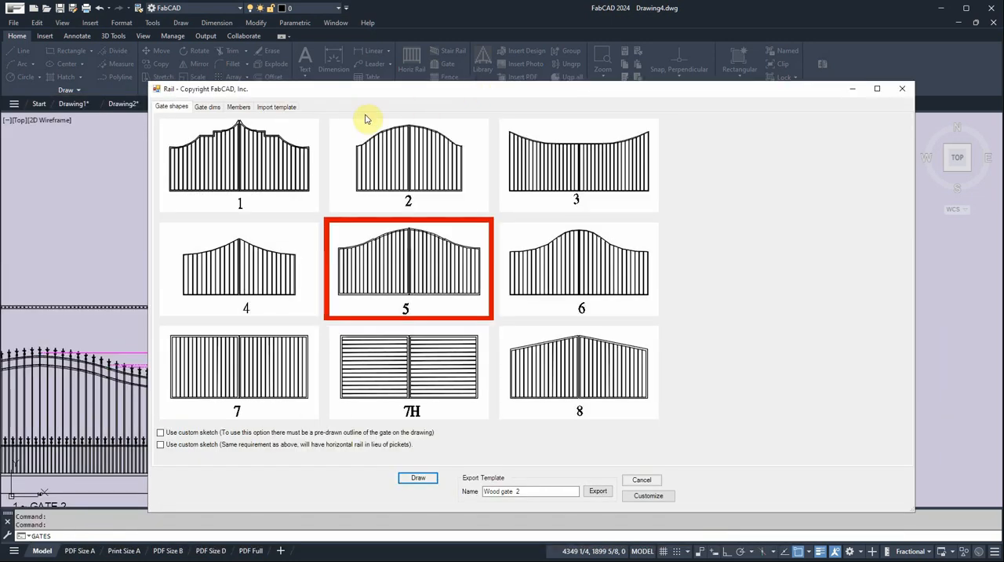
click(276, 107)
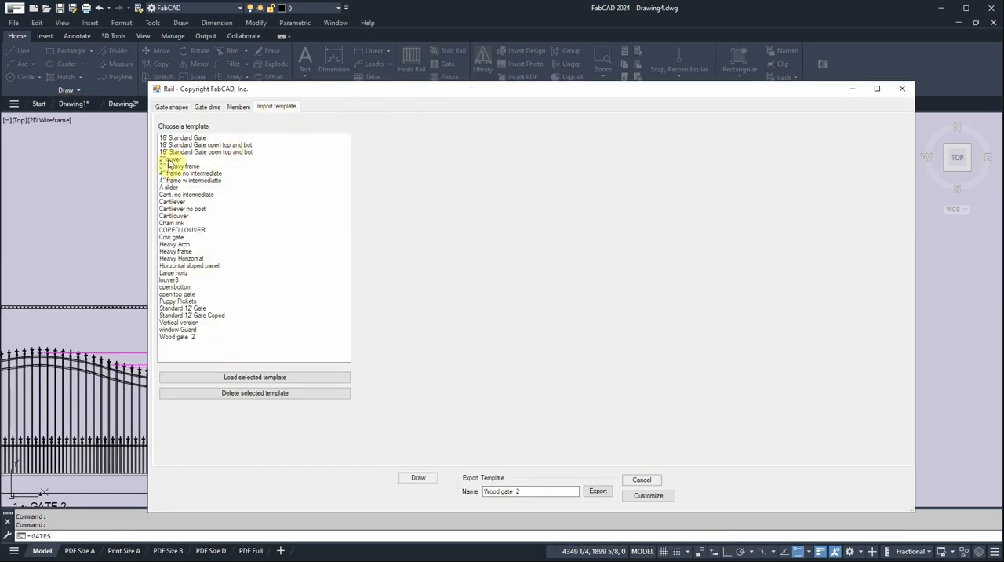
click(171, 105)
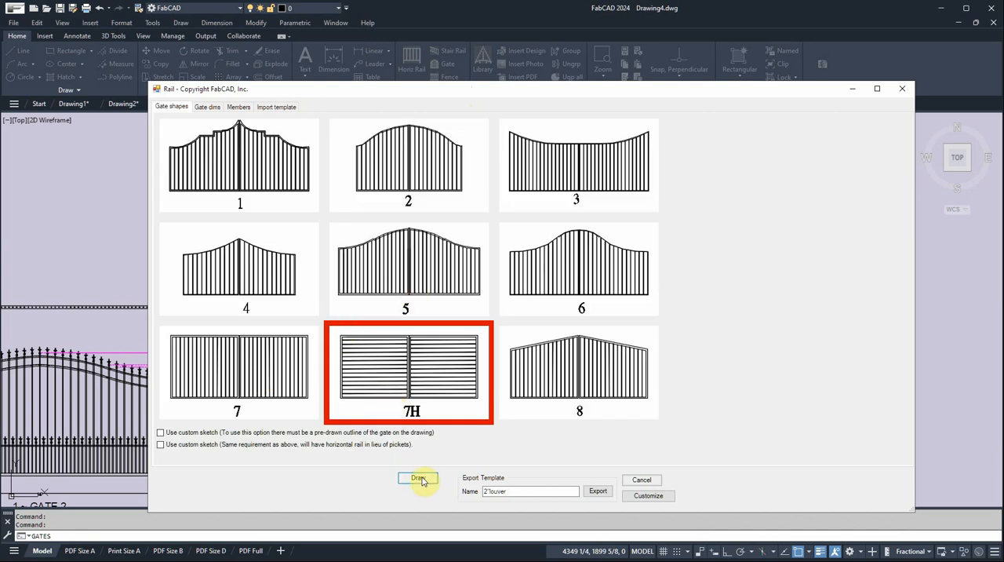
click(418, 478)
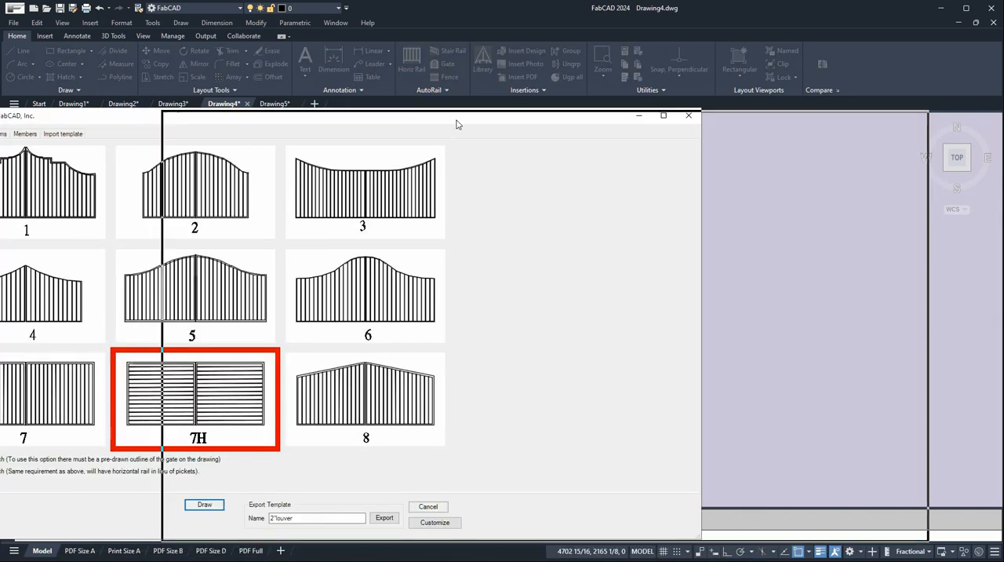
- Load the Cantilouver template and draw three-panel GATE 7 with its materials table below
click(287, 134)
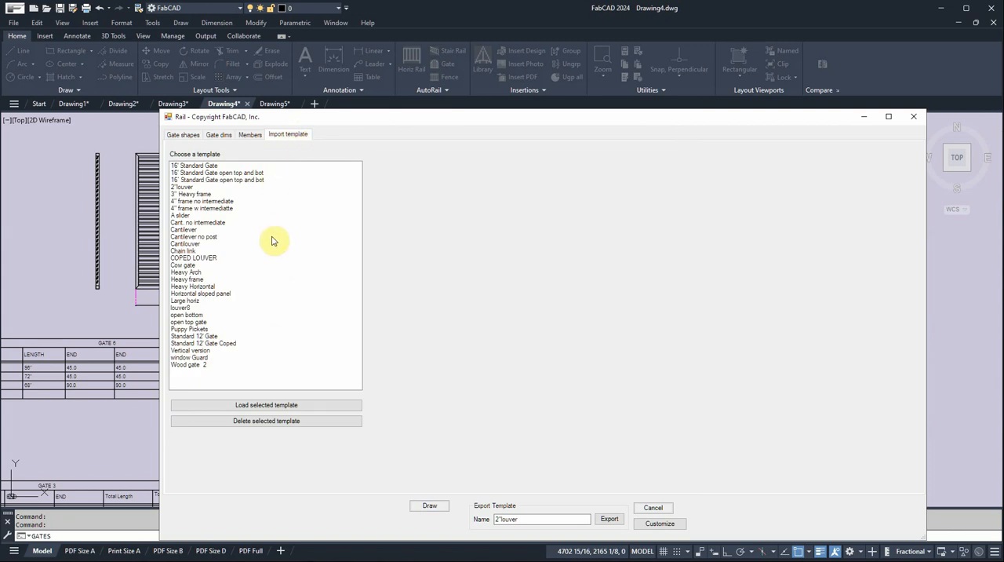
click(183, 243)
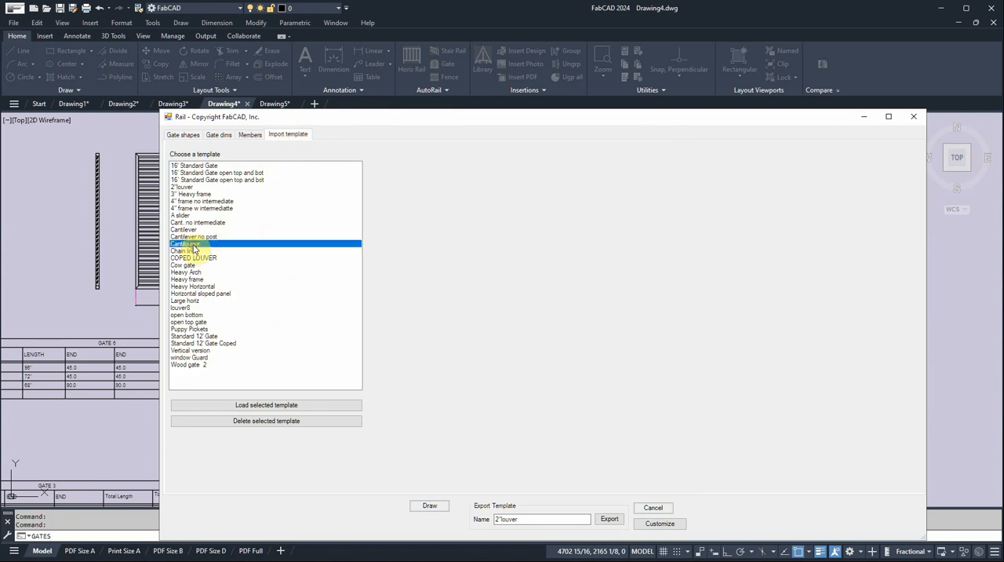
click(183, 134)
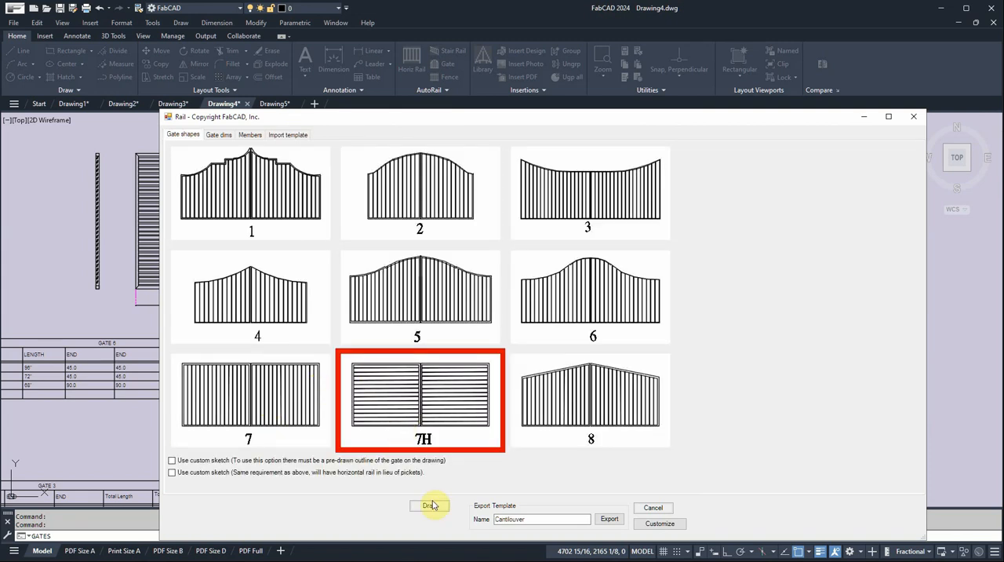
click(430, 506)
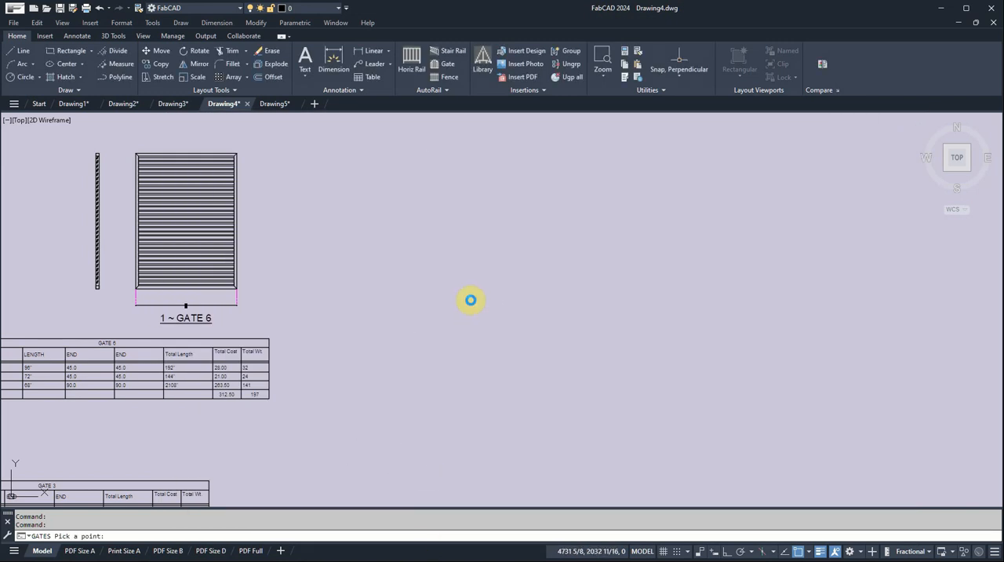
mouse_move(574, 299)
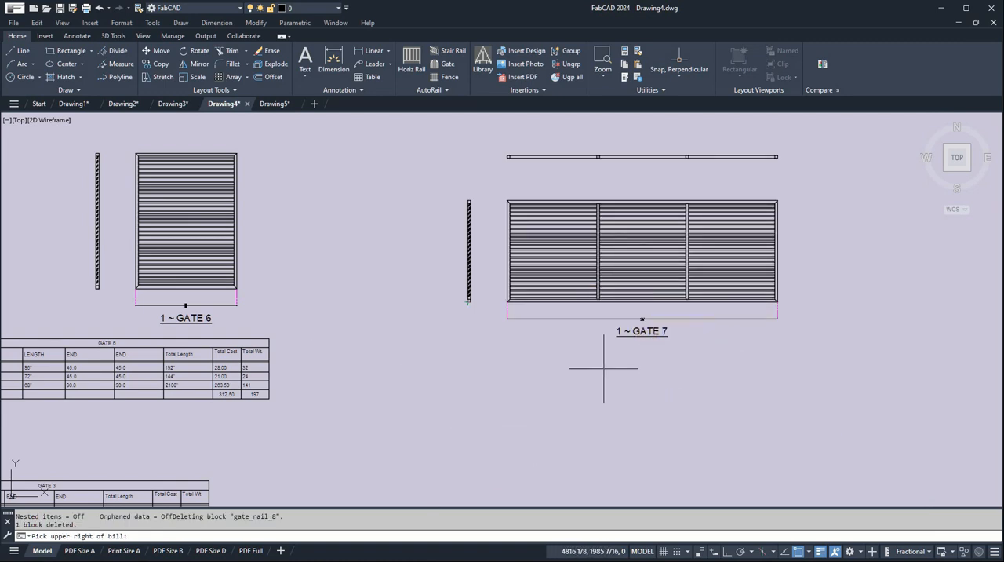
click(765, 346)
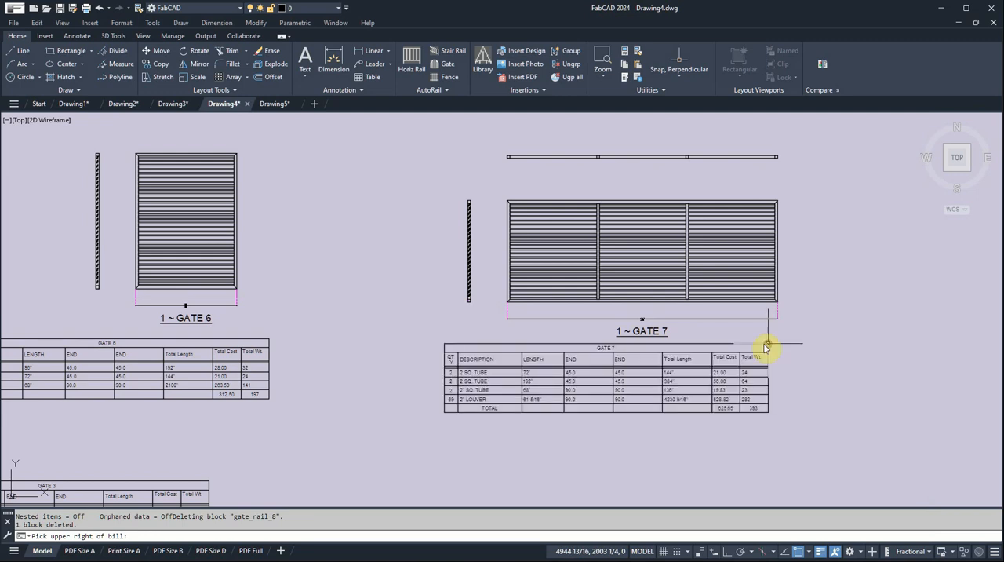
mouse_move(441, 316)
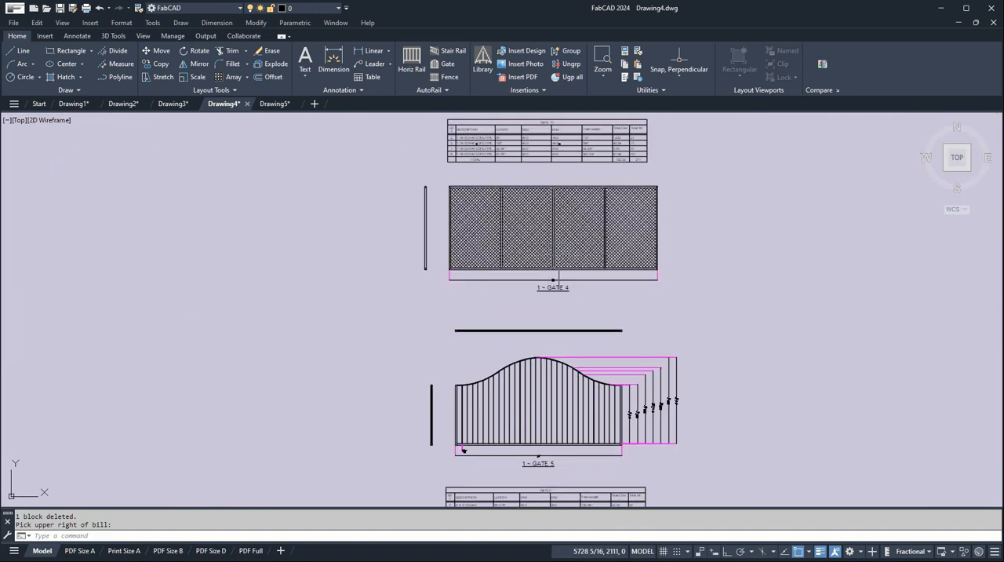
scroll(down, 3)
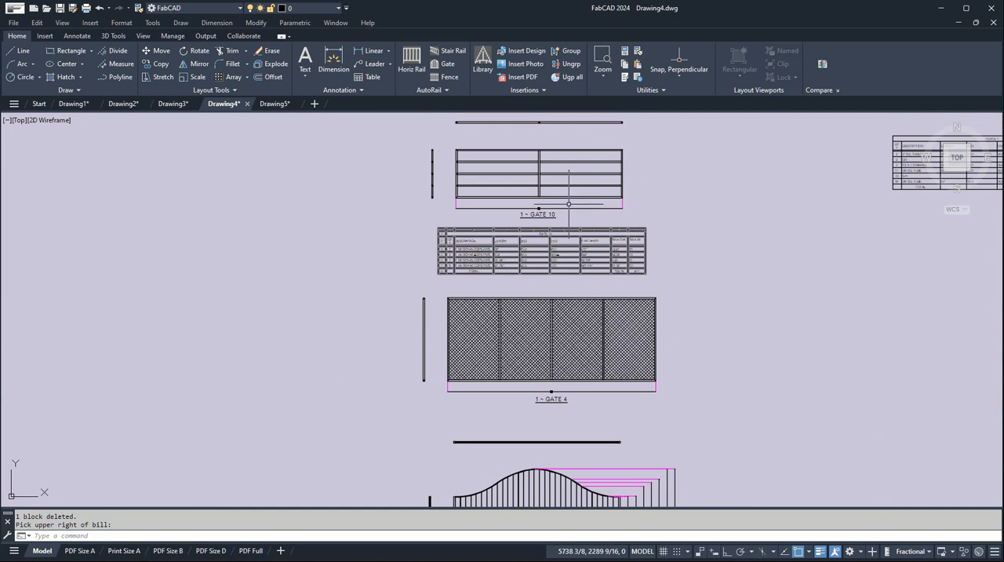